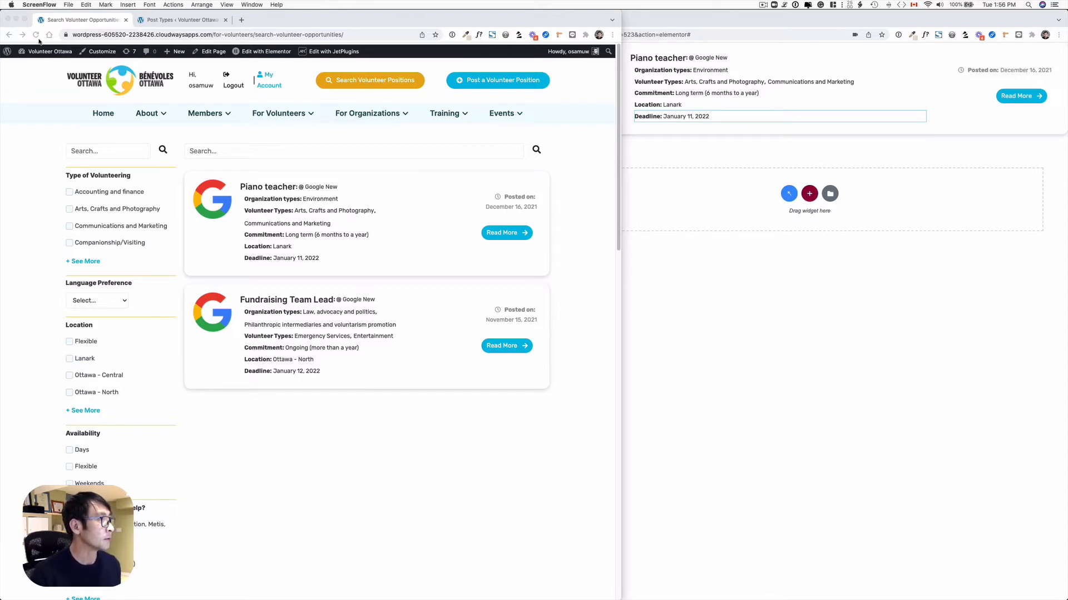
# Step: Scroll through the reloaded volunteer search results, including postings with December 2021 deadlines
pyautogui.scroll(-3)
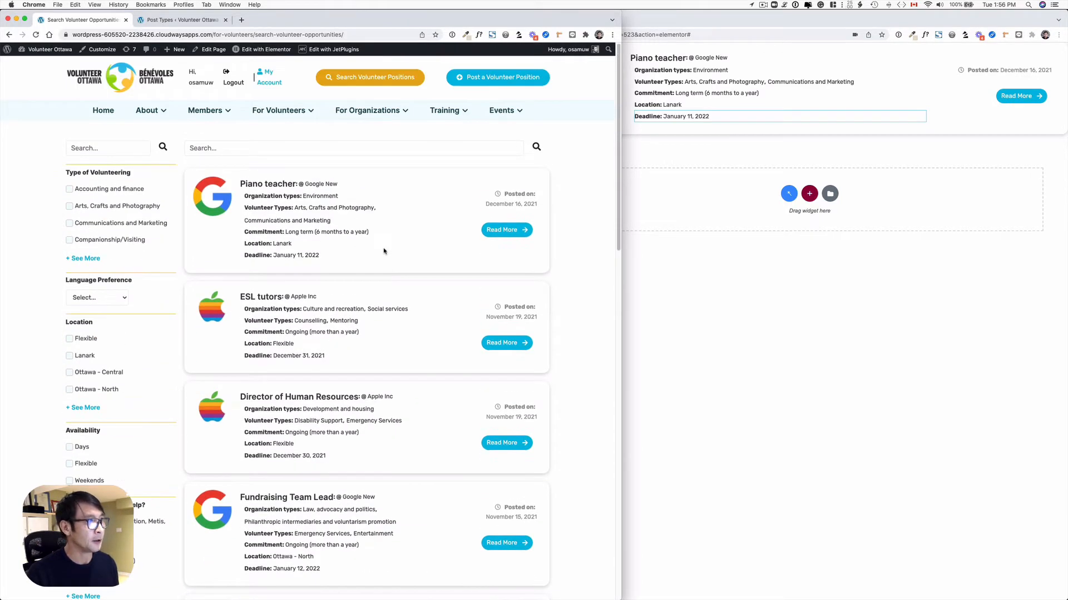
pyautogui.scroll(-3)
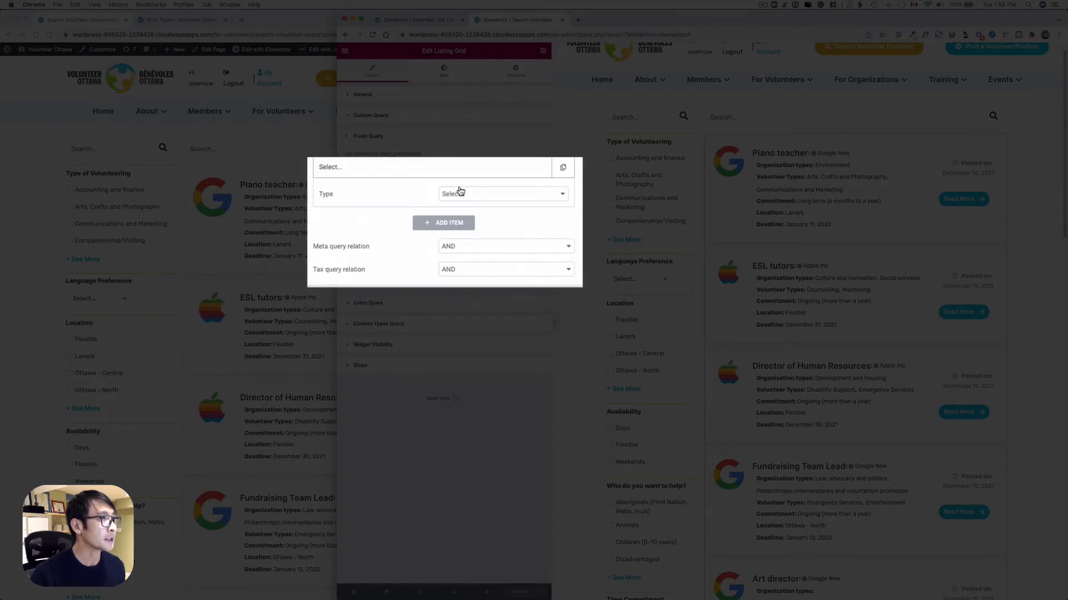
# Step: Set the listing grid's posts query item type to Meta Query
pyautogui.click(502, 193)
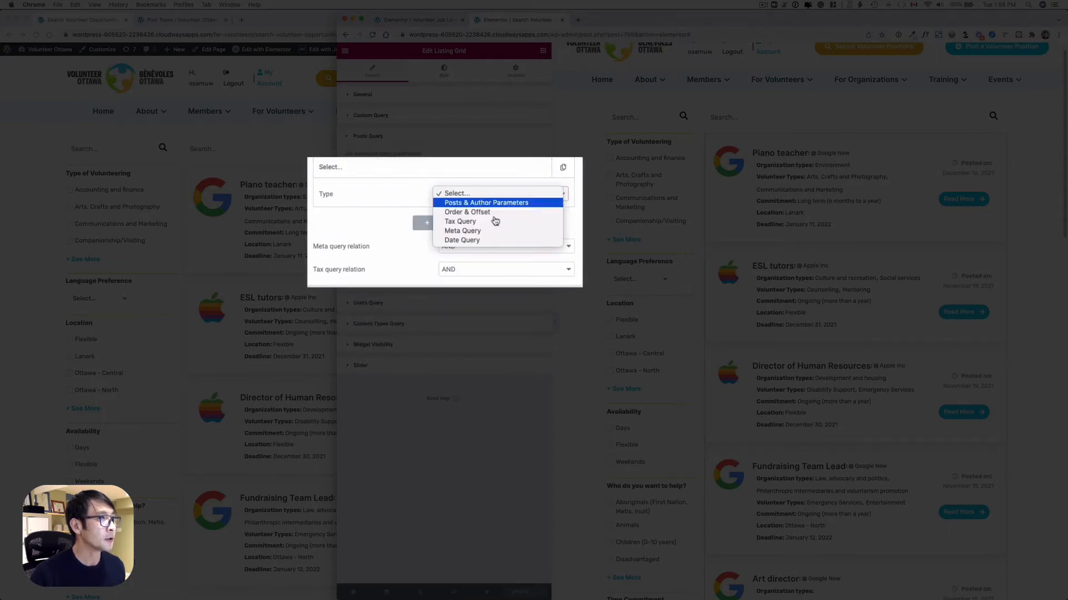
pyautogui.click(462, 231)
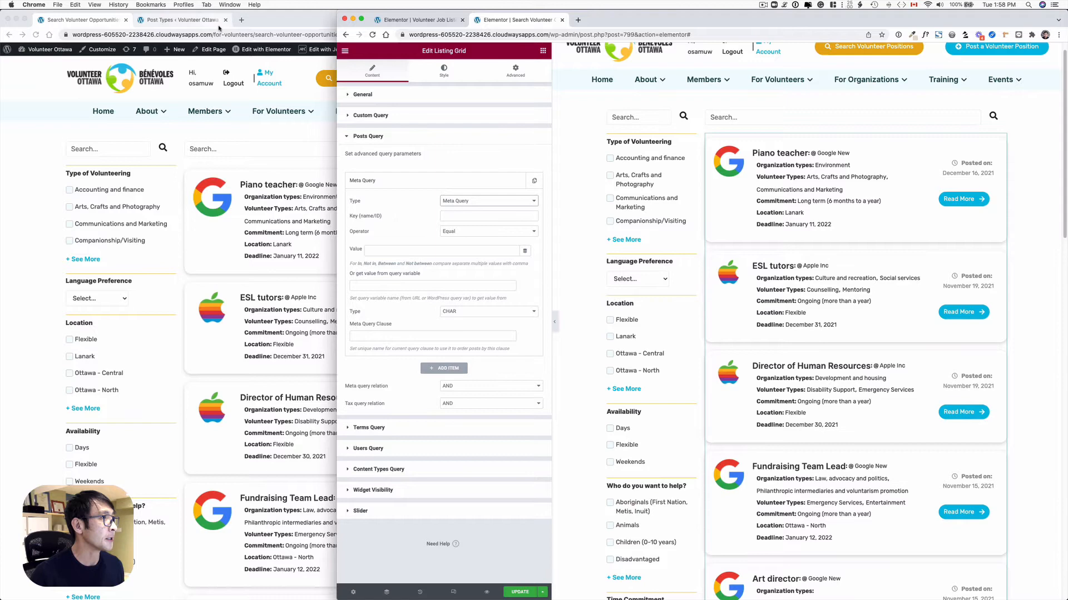
pyautogui.click(180, 19)
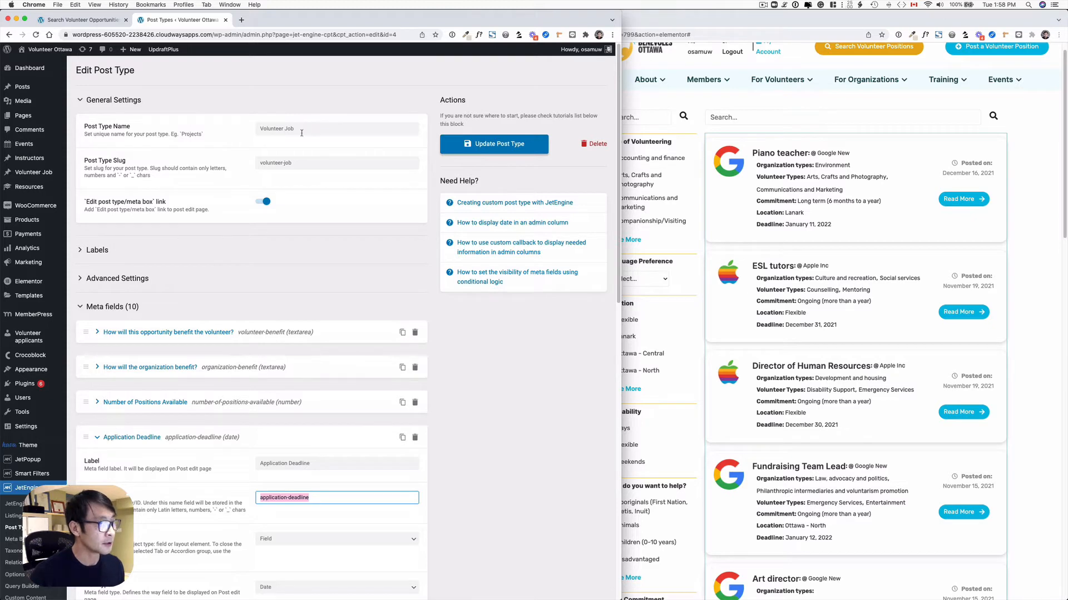
# Step: Scroll to the Volunteer Job meta fields to find the application-deadline name
pyautogui.scroll(-3)
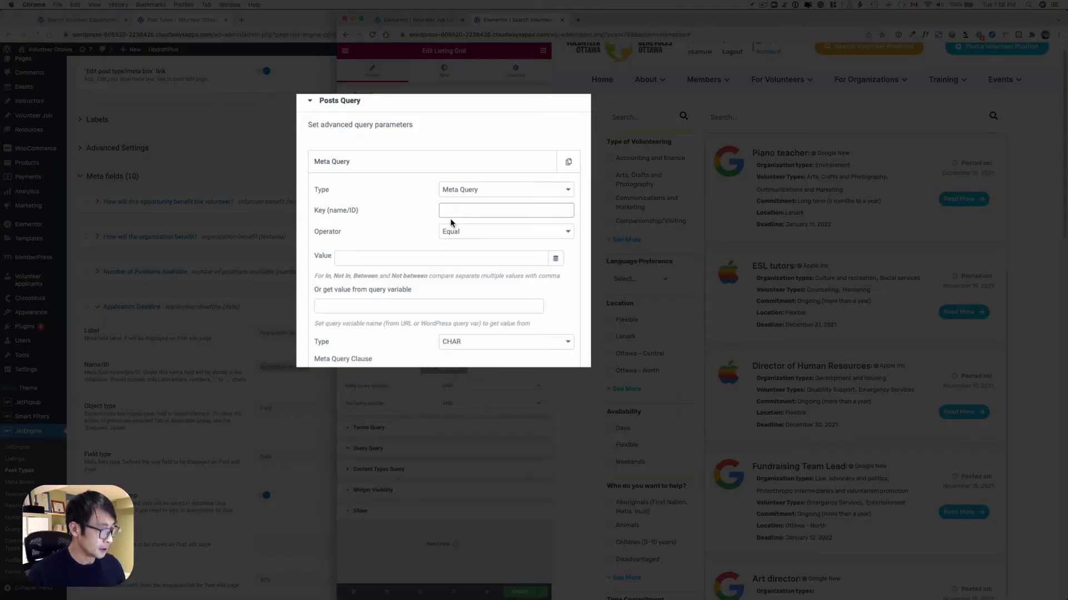
# Step: Set the meta query to application-deadline greater or equal to 'today', typed as DATE
pyautogui.write('application-deadline')
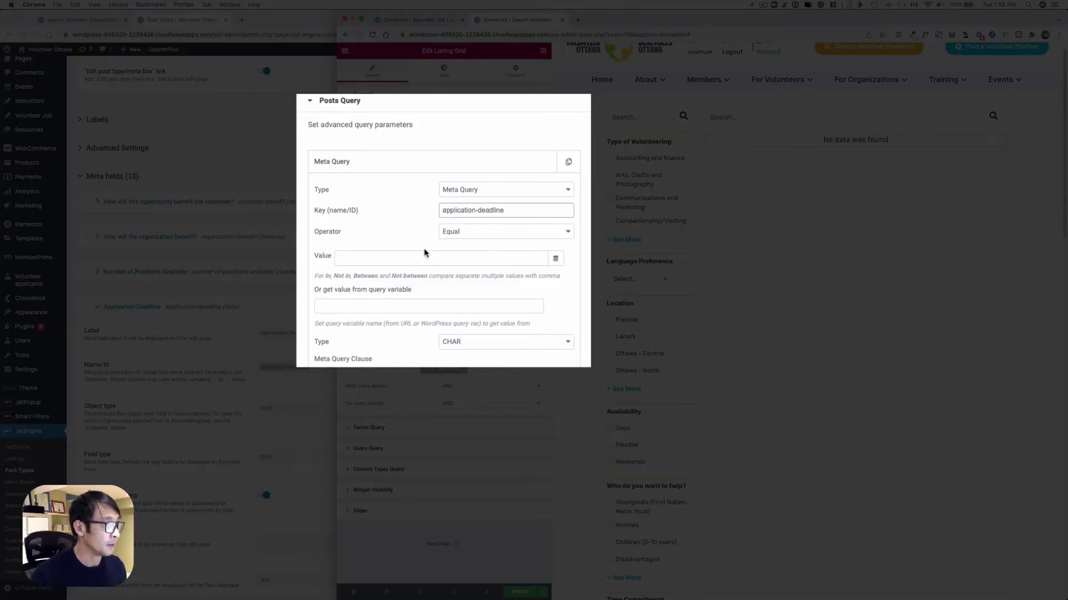
pyautogui.click(503, 232)
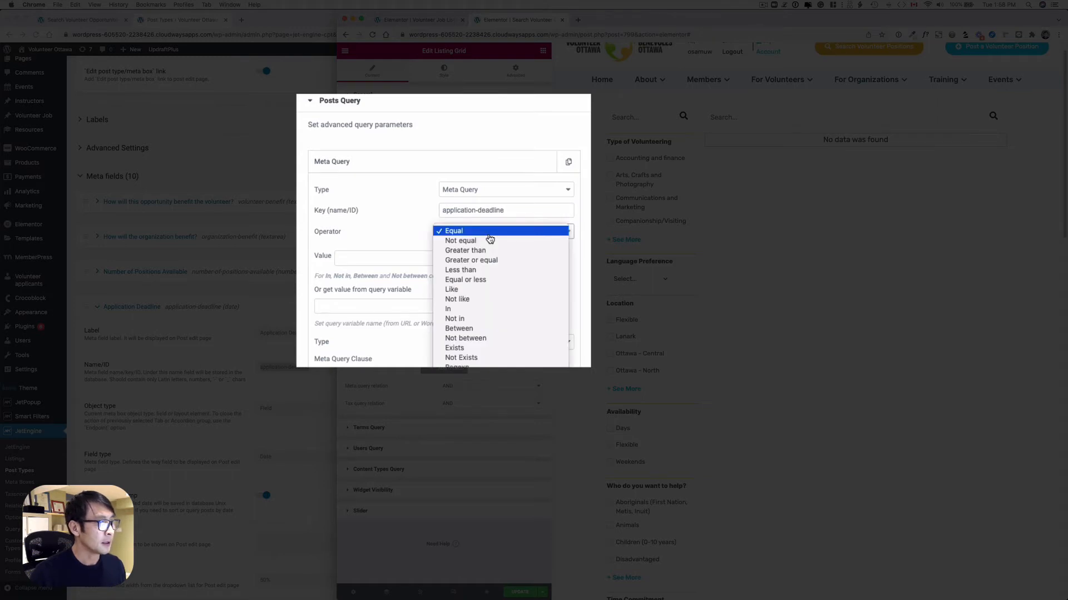
pyautogui.moveTo(494, 265)
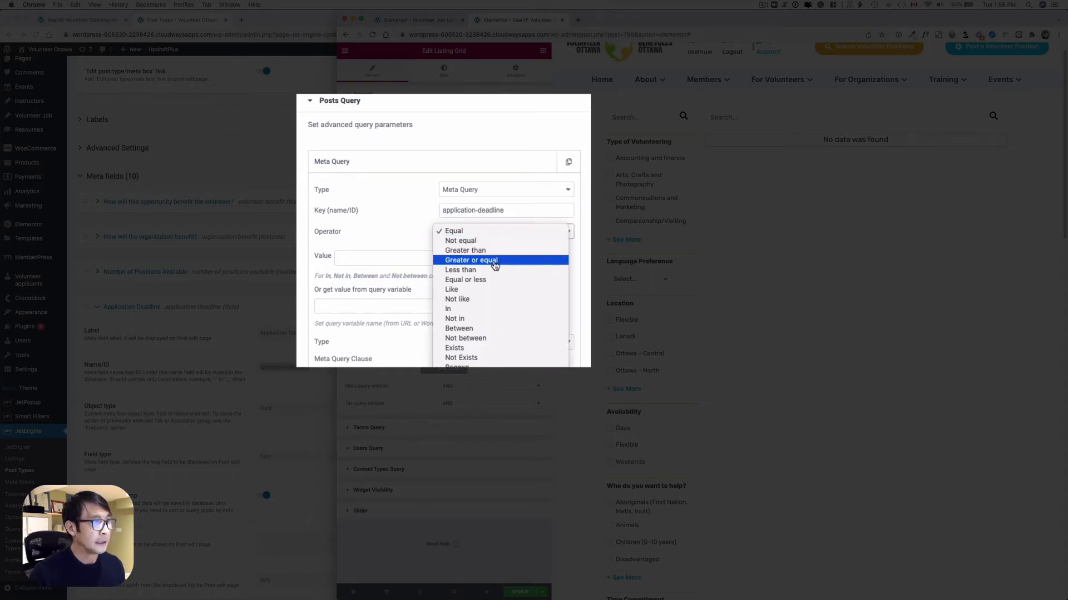
pyautogui.click(469, 260)
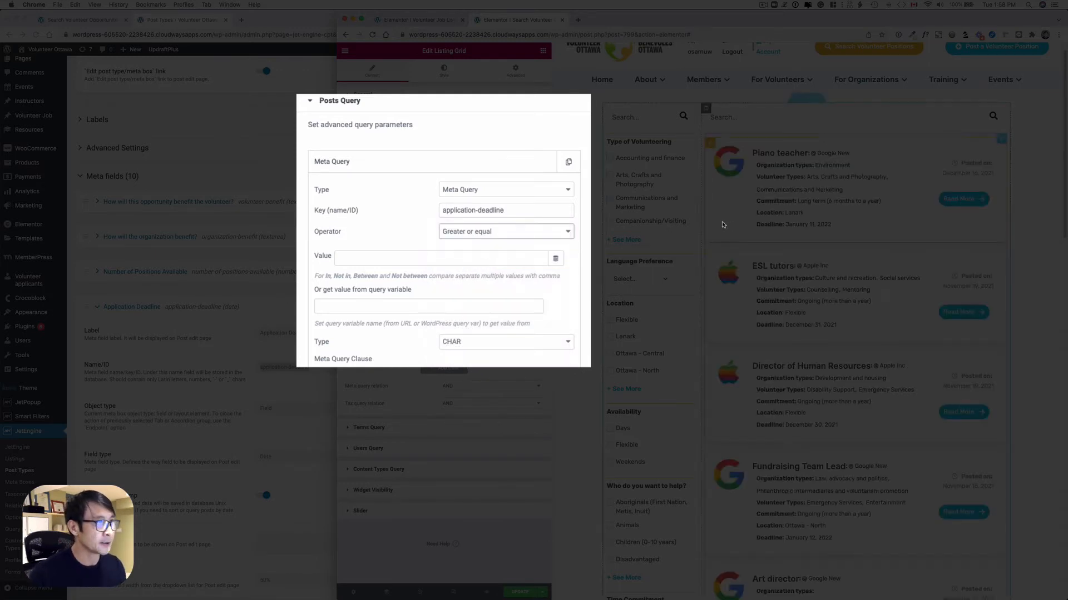
pyautogui.click(442, 258)
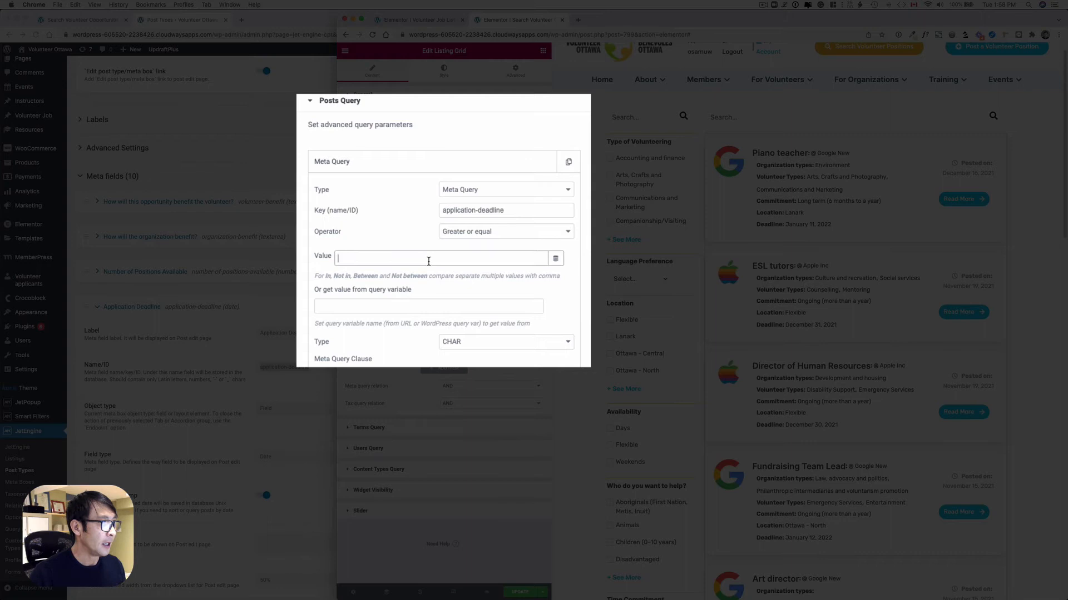
pyautogui.write('today')
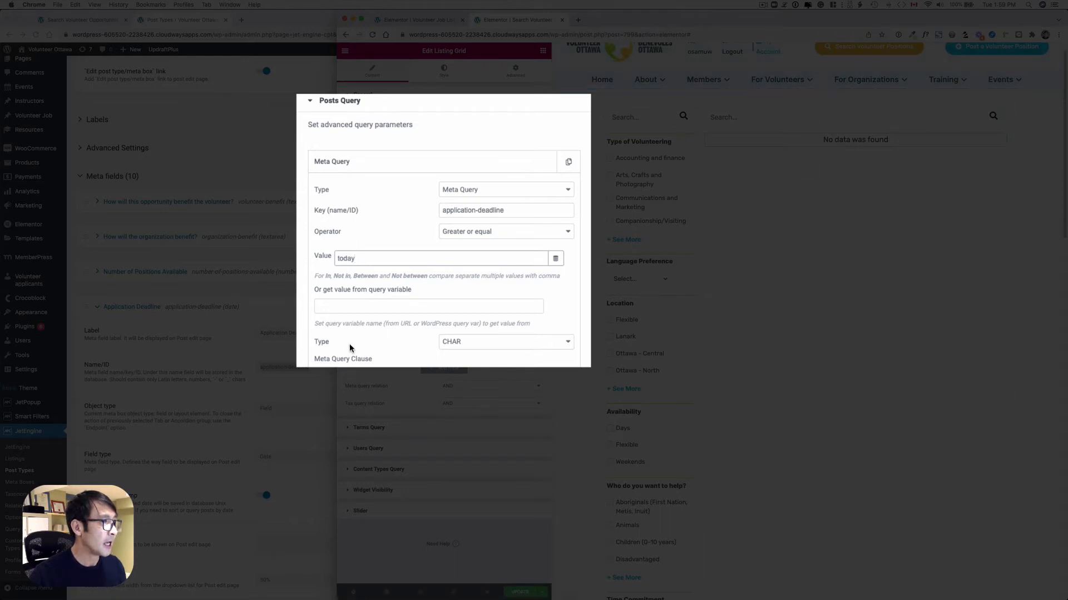
pyautogui.moveTo(461, 350)
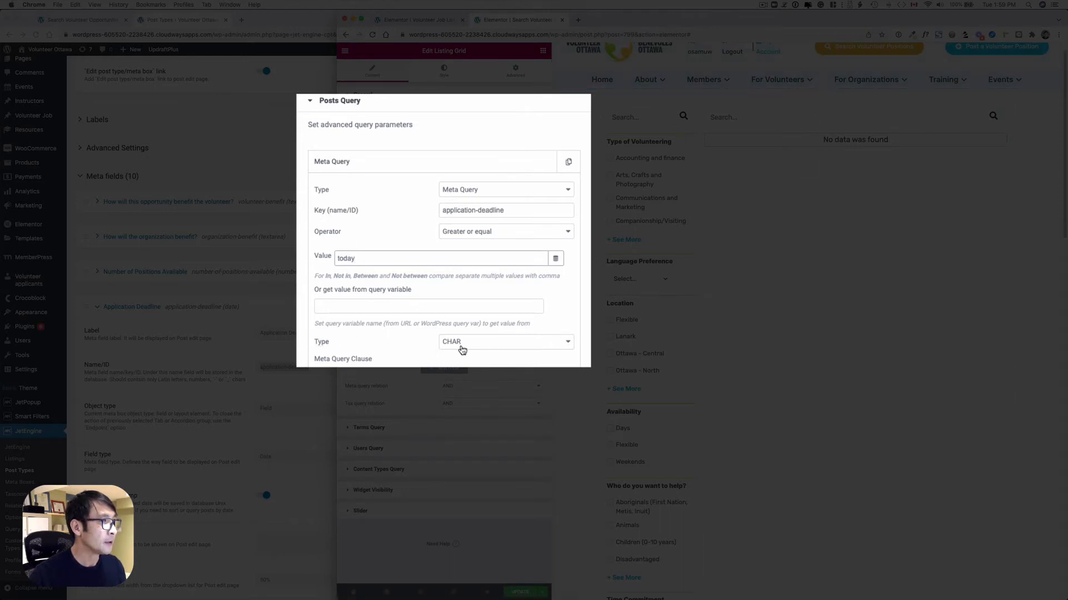
pyautogui.click(504, 341)
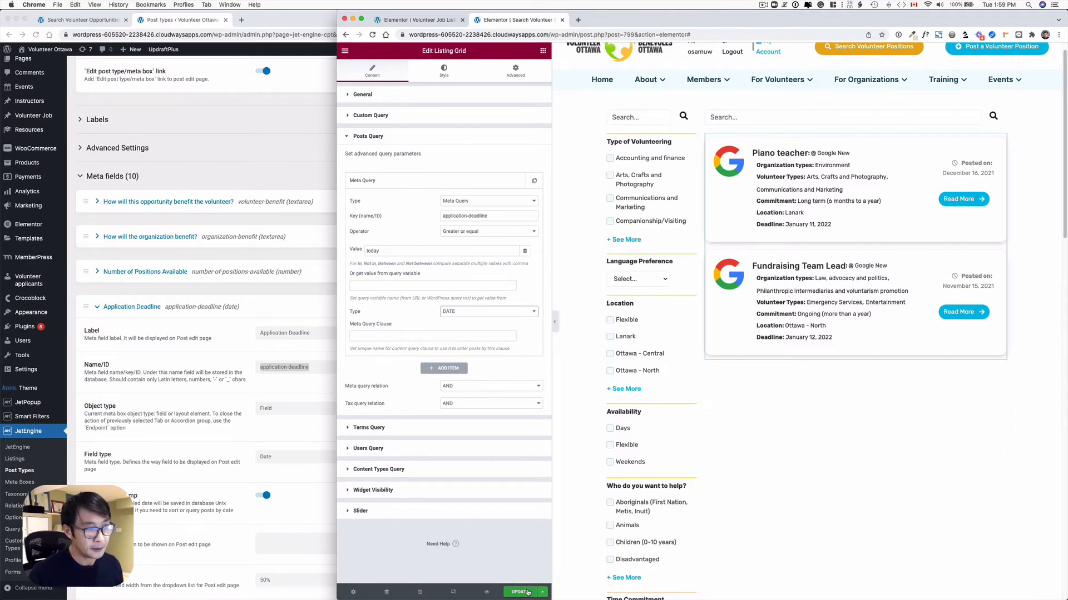
# Step: Update the listing grid and reload the live search page to show the filtered postings
pyautogui.click(521, 591)
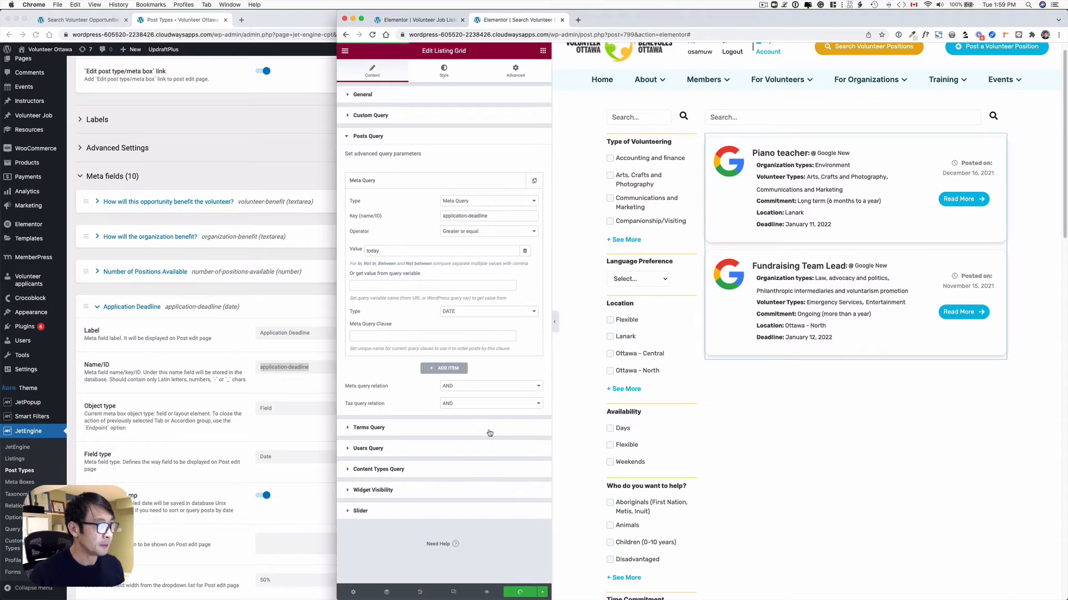
pyautogui.click(81, 19)
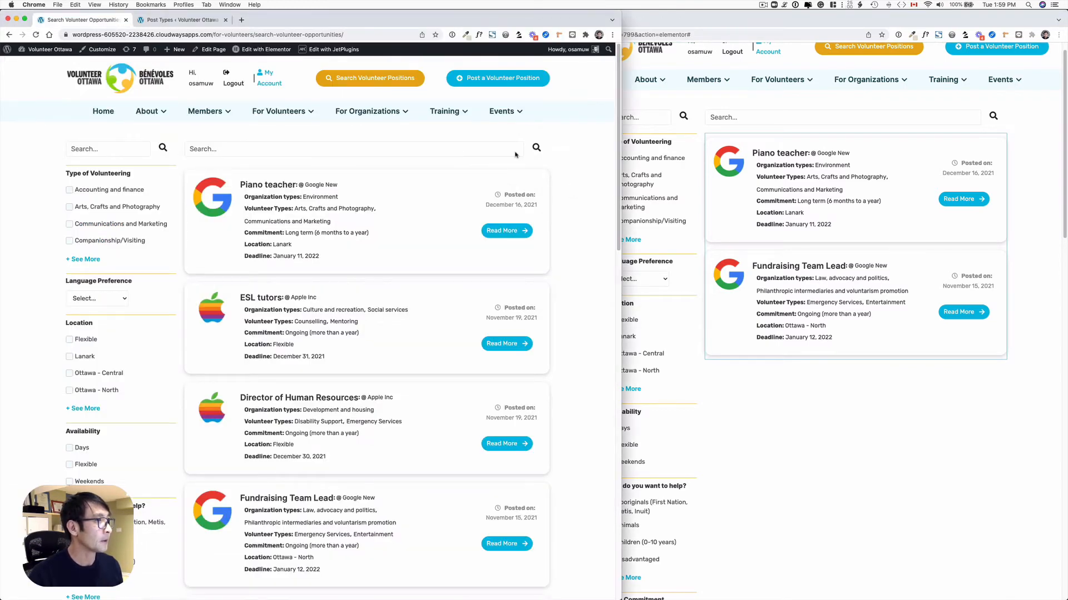
pyautogui.click(55, 34)
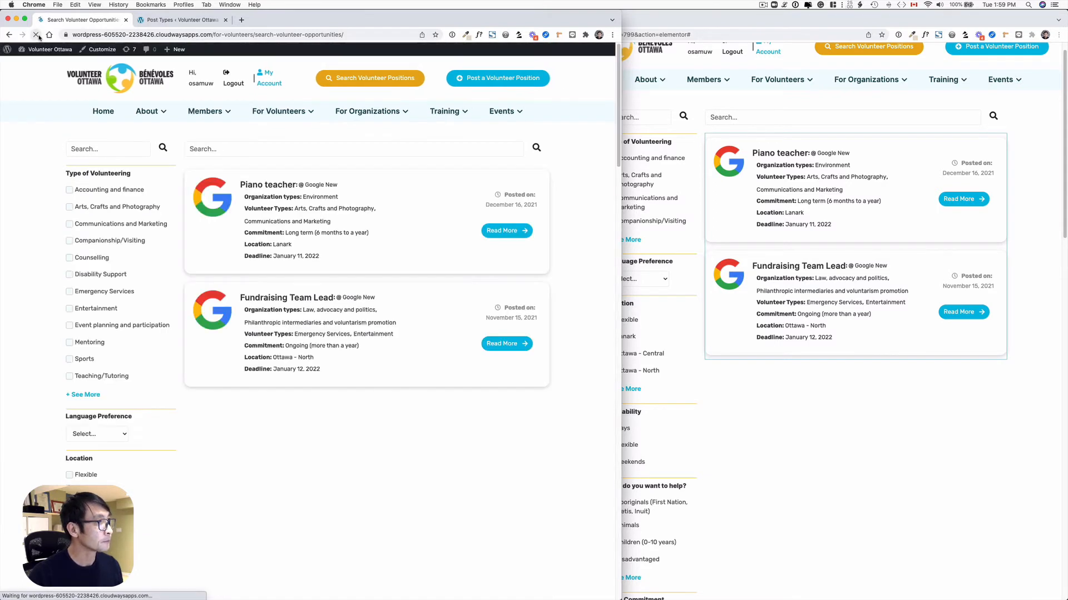
pyautogui.click(85, 395)
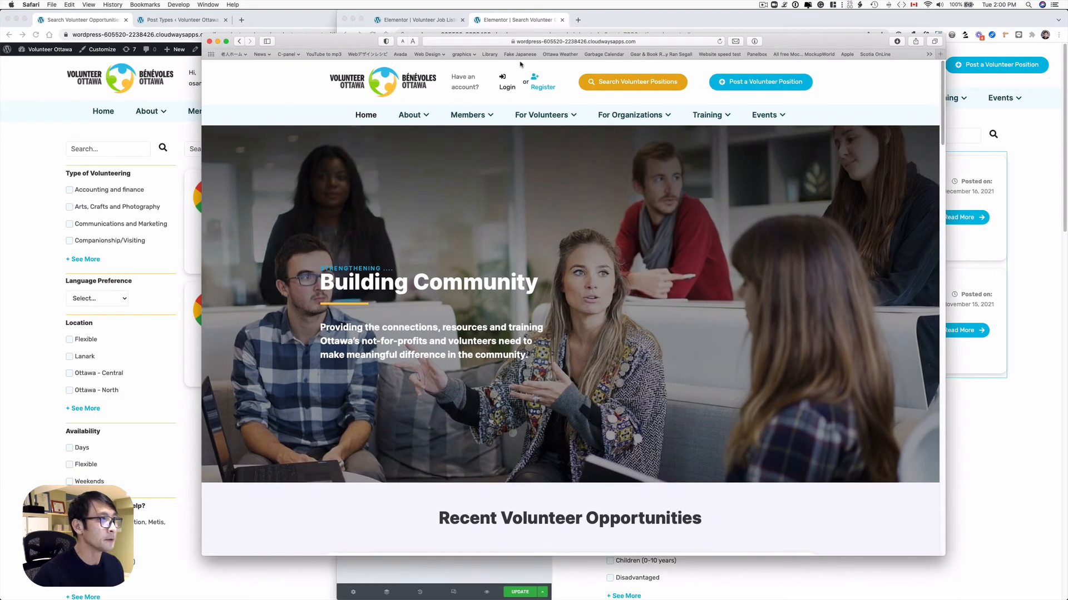
# Step: Open the site login form and start entering the member's username
pyautogui.click(507, 83)
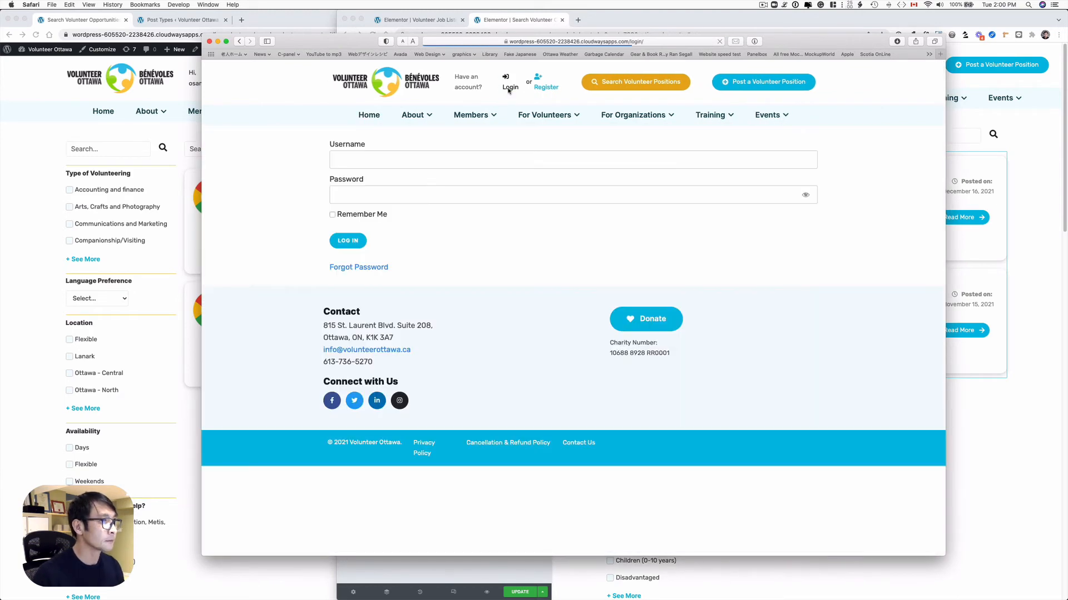
pyautogui.write('Googl')
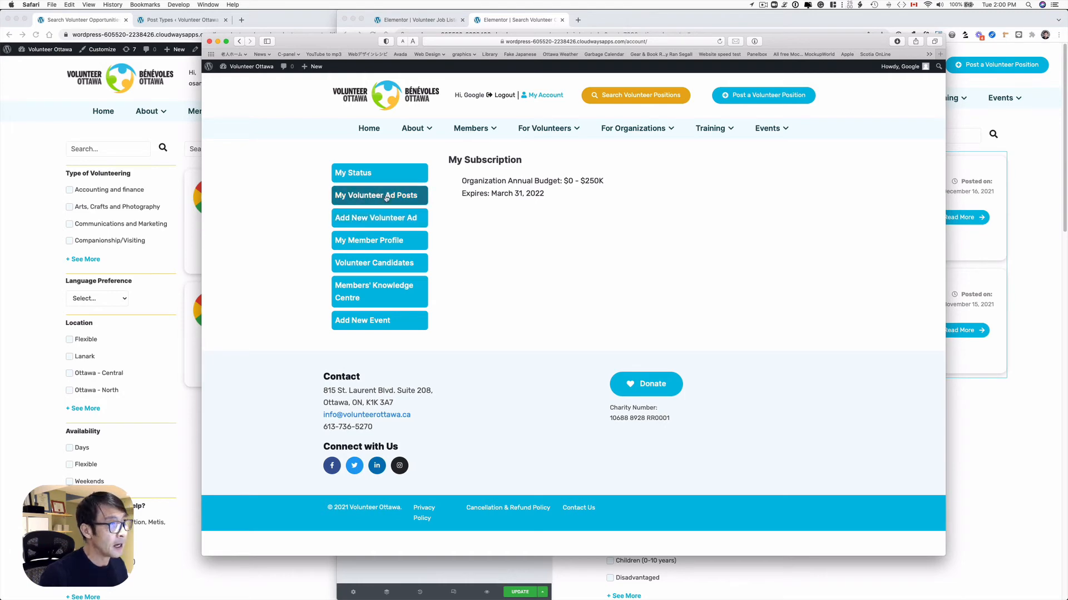
# Step: Open the Keynote Speaker post from My Volunteer Ad Posts for editing
pyautogui.click(376, 196)
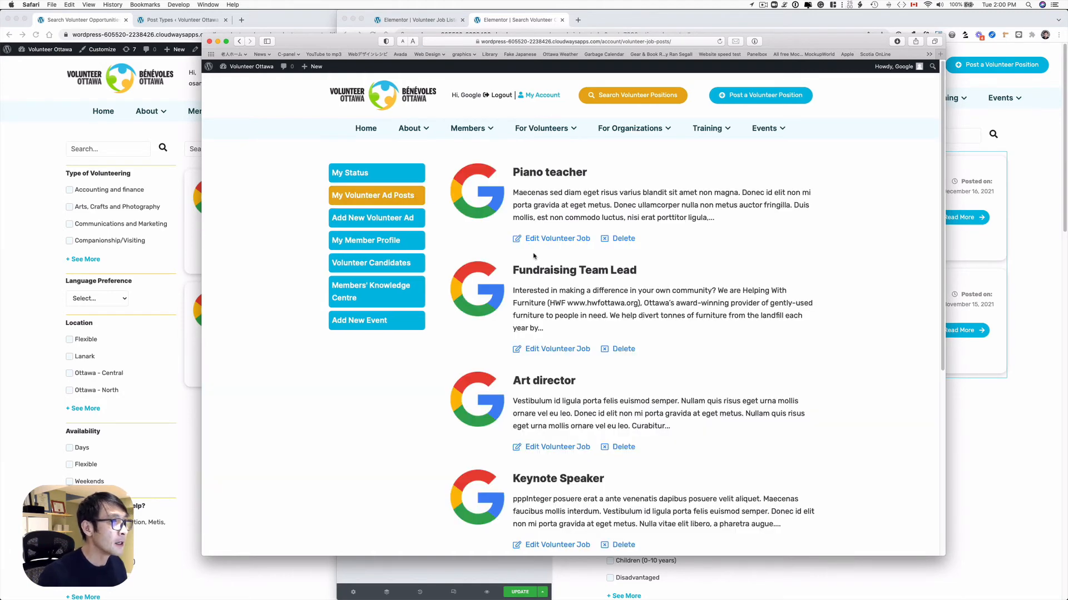
pyautogui.scroll(-3)
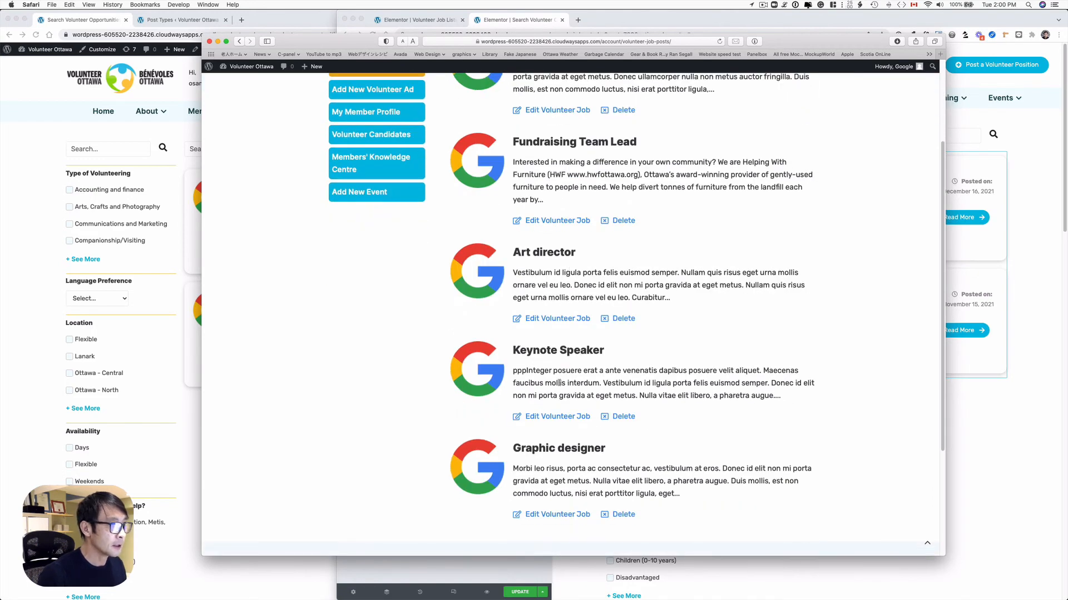
pyautogui.click(556, 416)
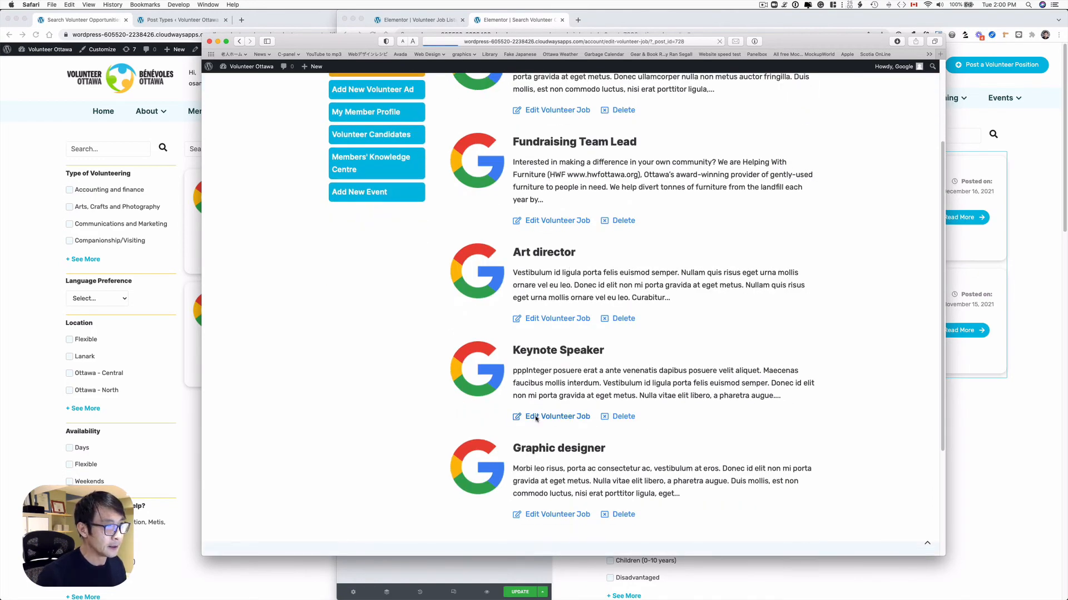
pyautogui.click(556, 416)
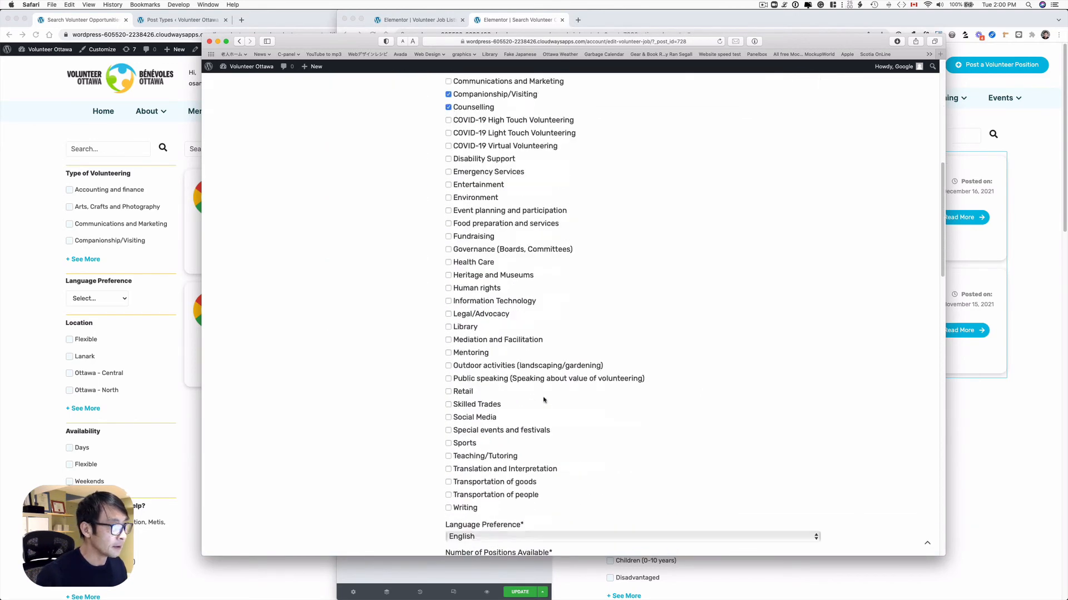
# Step: Set its application deadline to 01/25/2022 and fill in the opportunity address
pyautogui.scroll(-3)
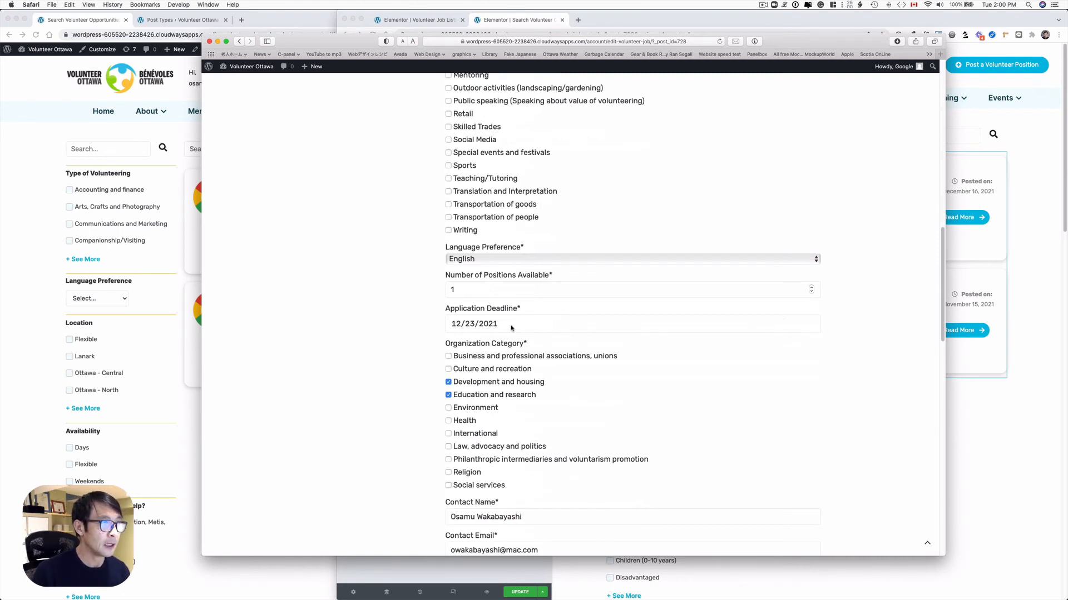
pyautogui.click(474, 324)
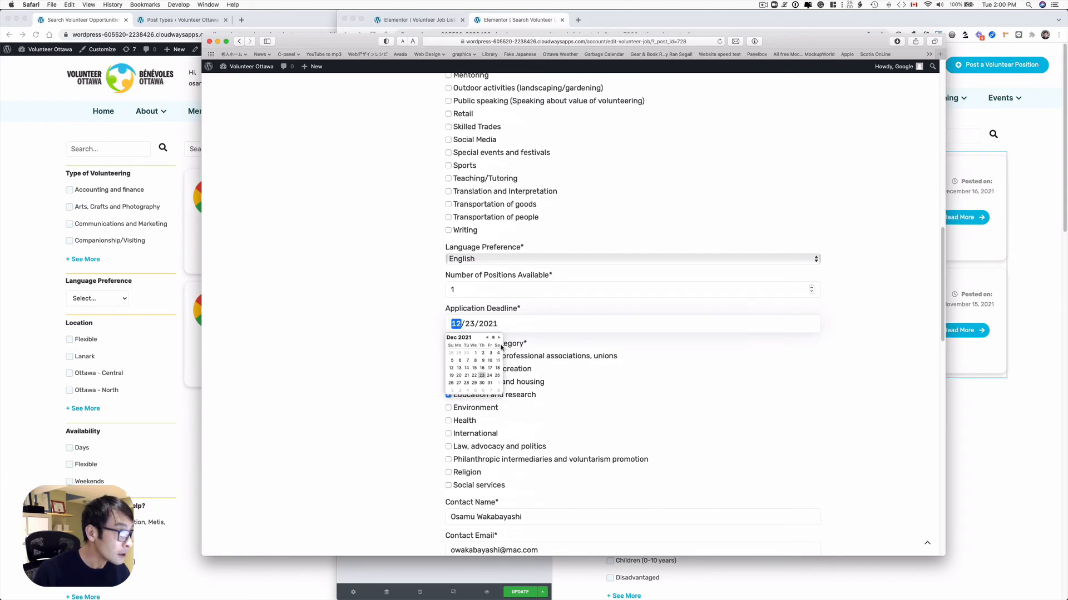
pyautogui.click(499, 337)
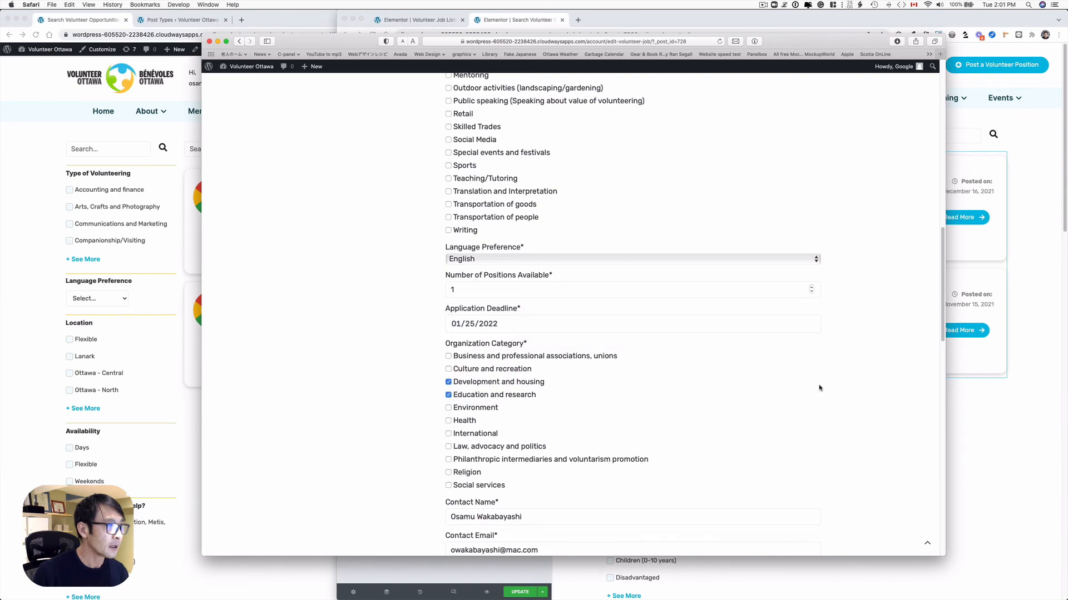
pyautogui.scroll(-3)
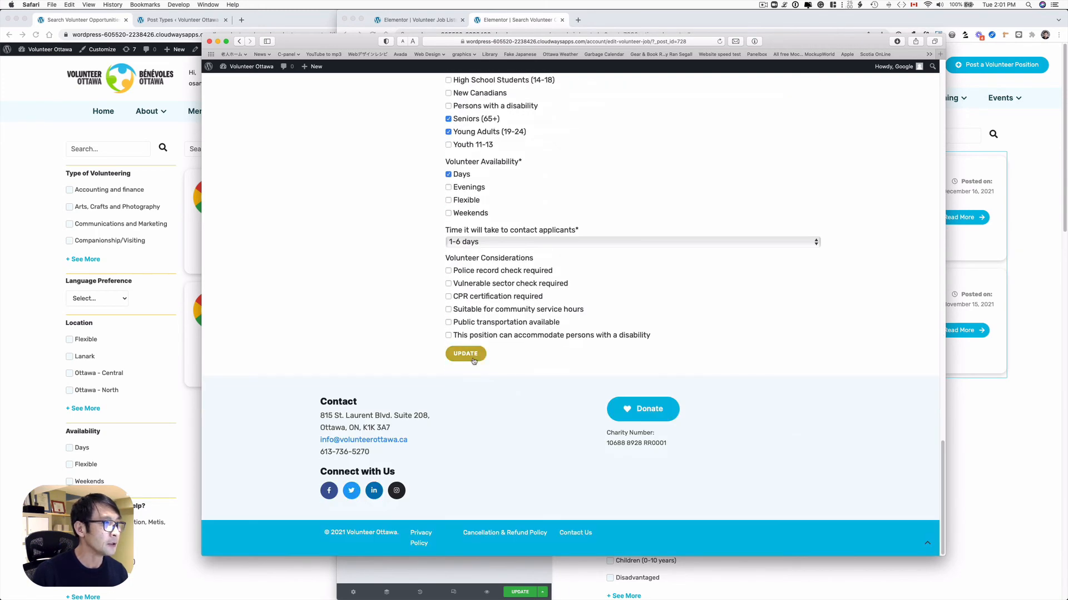
pyautogui.scroll(-3)
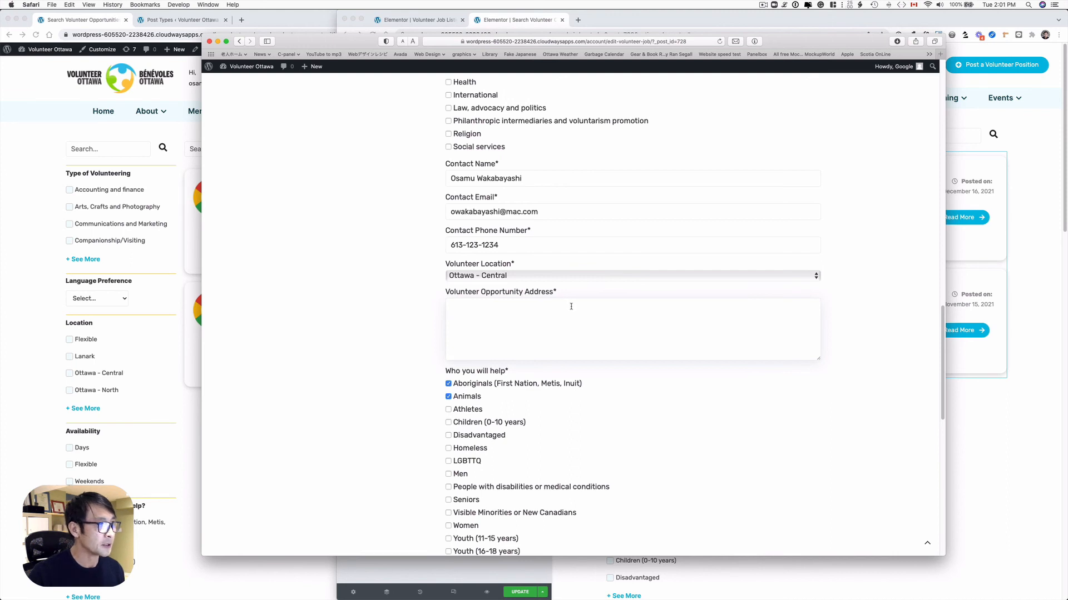
pyautogui.click(783, 5)
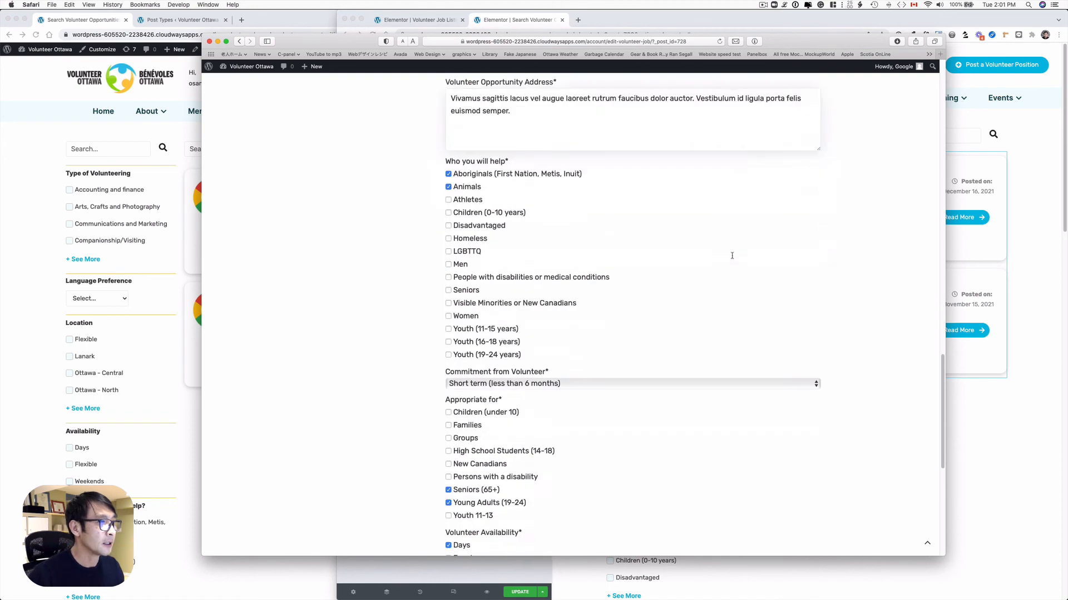
pyautogui.scroll(-3)
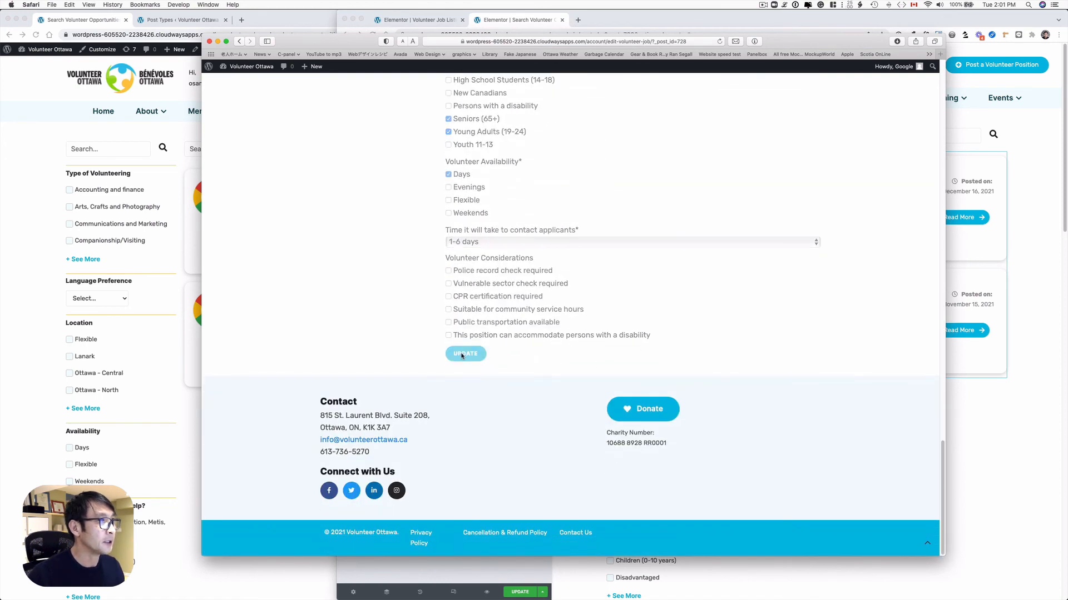
# Step: Reload the Chrome search page so Keynote Speaker (deadline January 25, 2022) appears
pyautogui.click(465, 354)
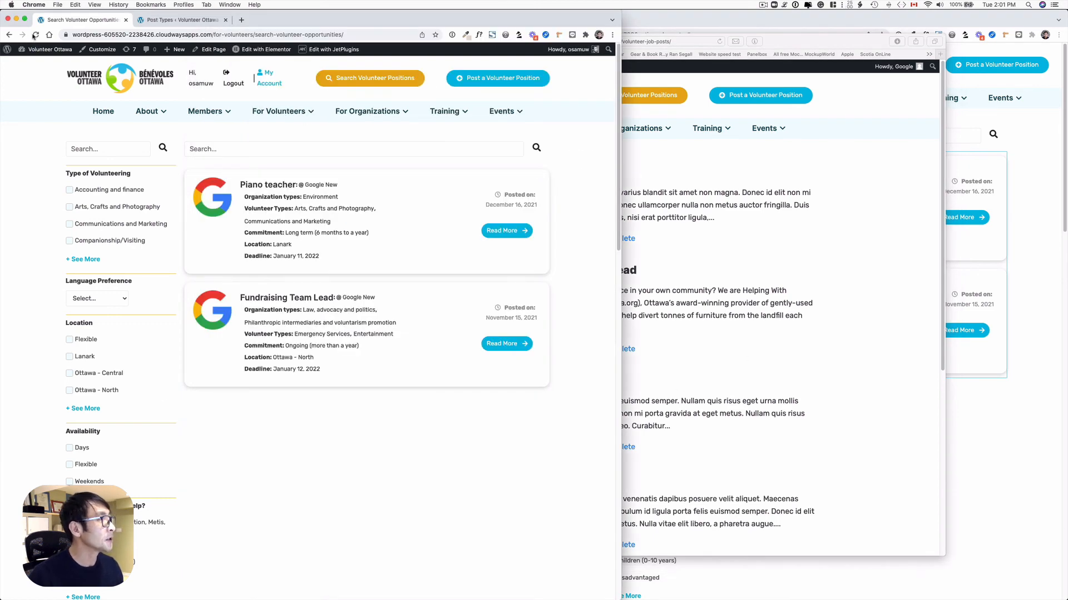
pyautogui.click(35, 34)
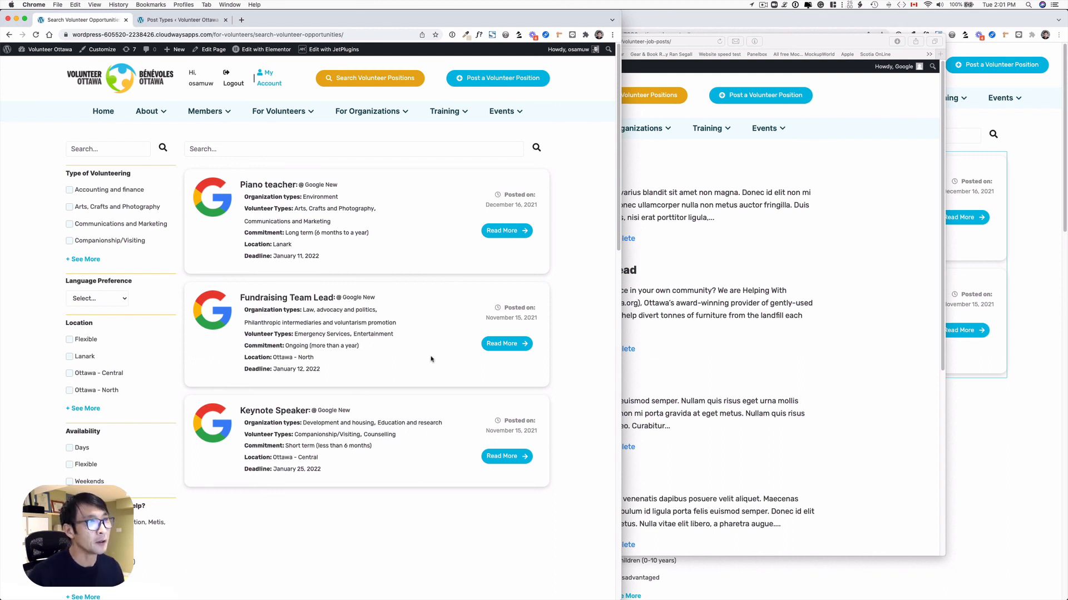
pyautogui.moveTo(630, 276)
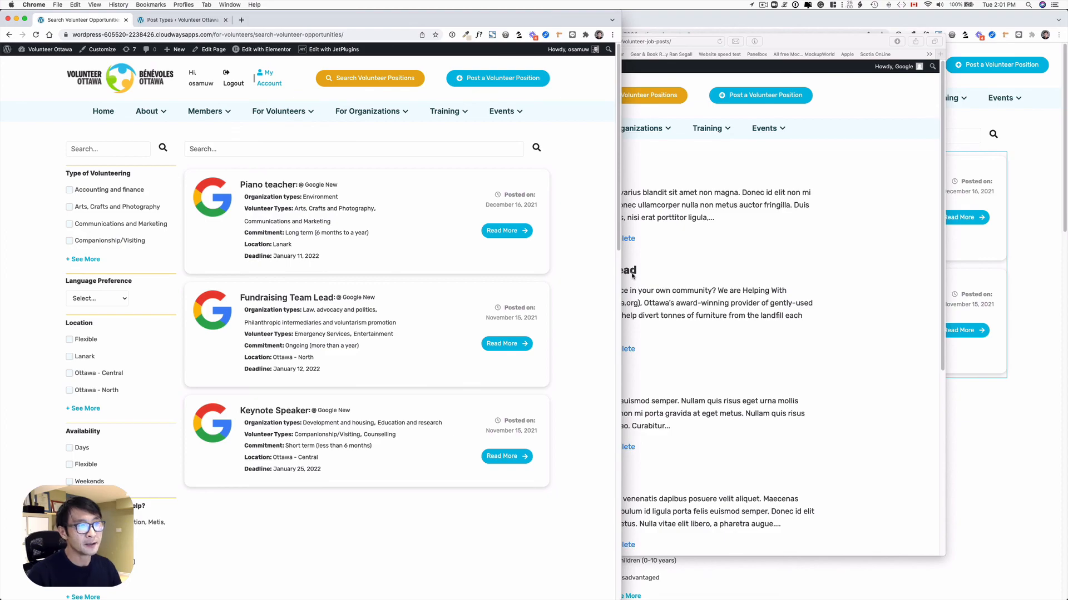